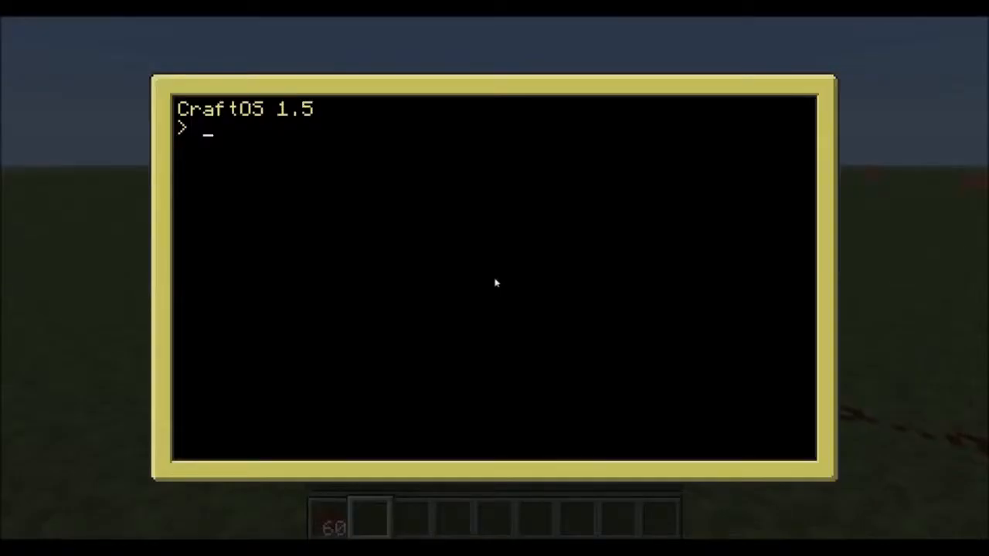
Run edit on a new file (typed tut13) to start an empty program in the editor
{"action": "type", "text": "tut13"}
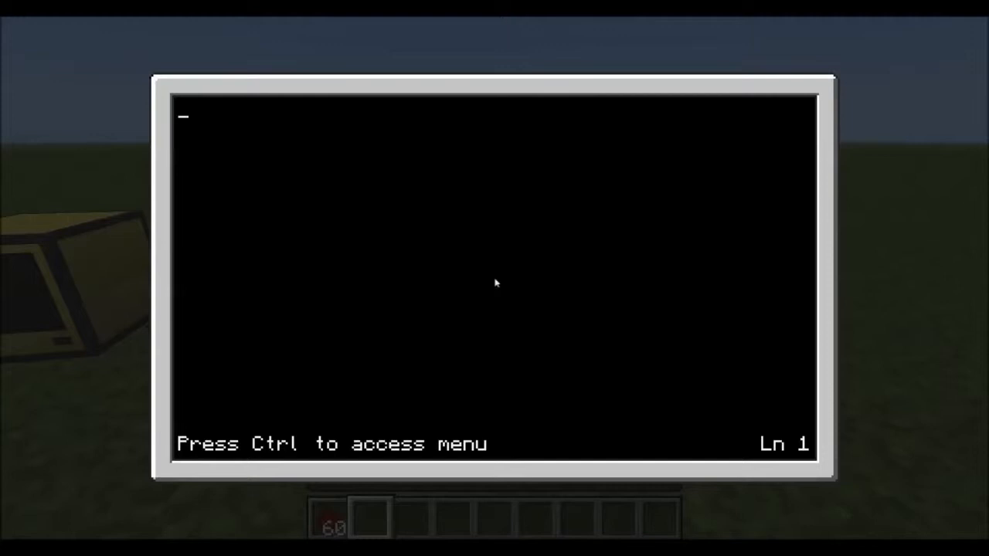
Write side = "back" and begin an endless while true do loop
{"action": "type", "text": "side"}
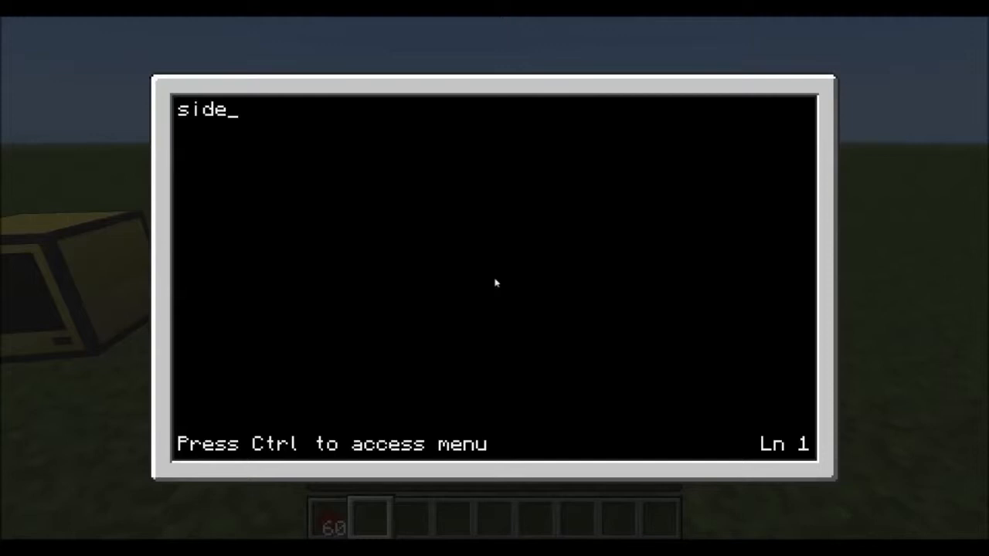
{"action": "type", "text": "="}
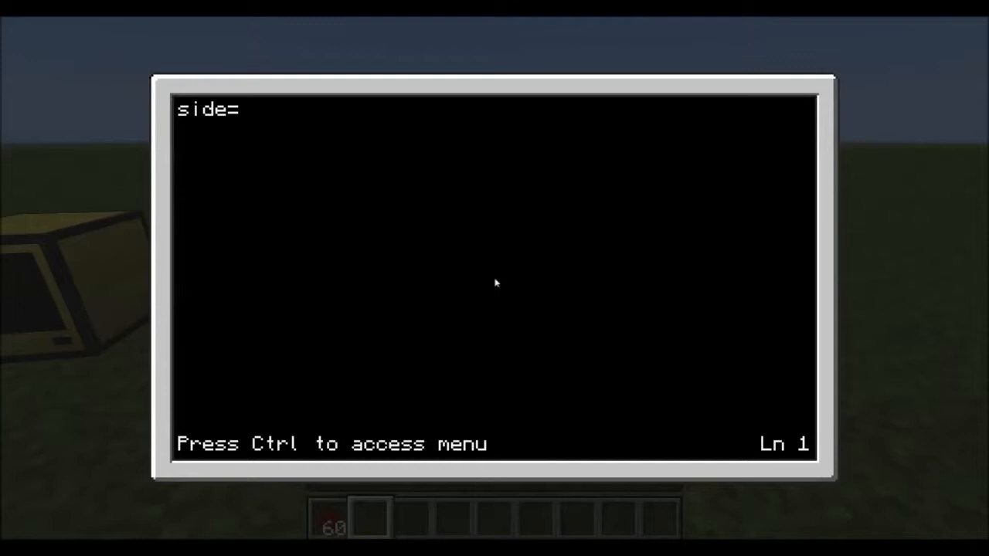
{"action": "type", "text": "\""}
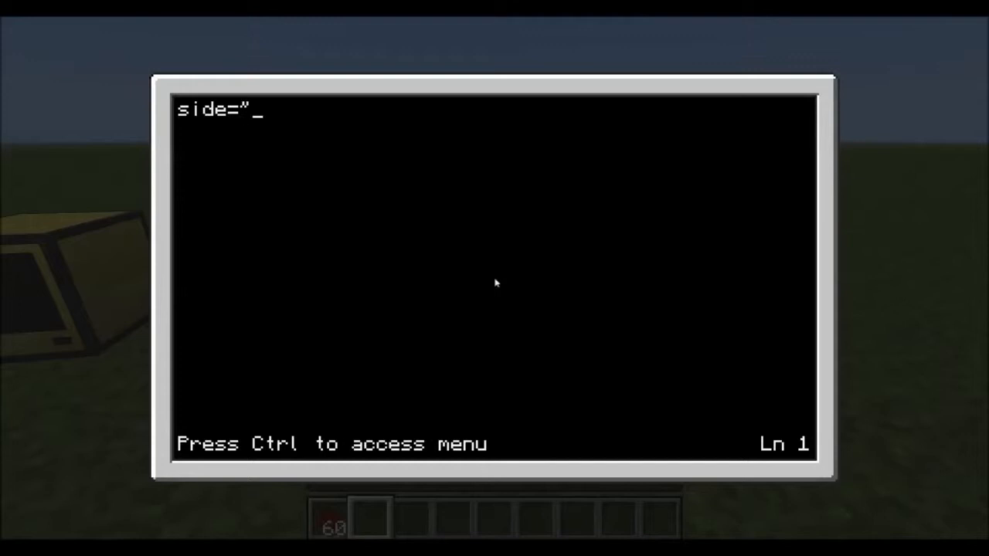
{"action": "type", "text": "back"}
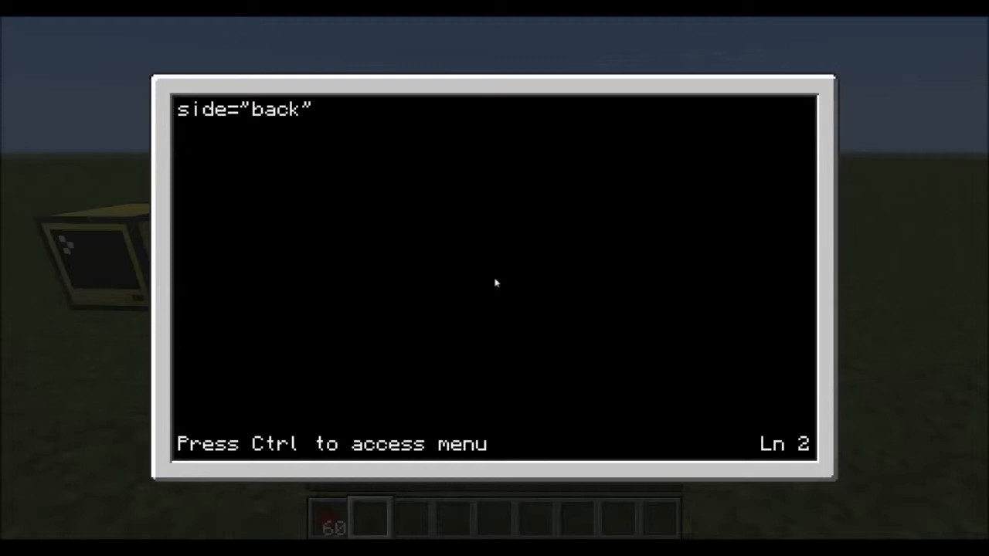
{"action": "type", "text": "wh"}
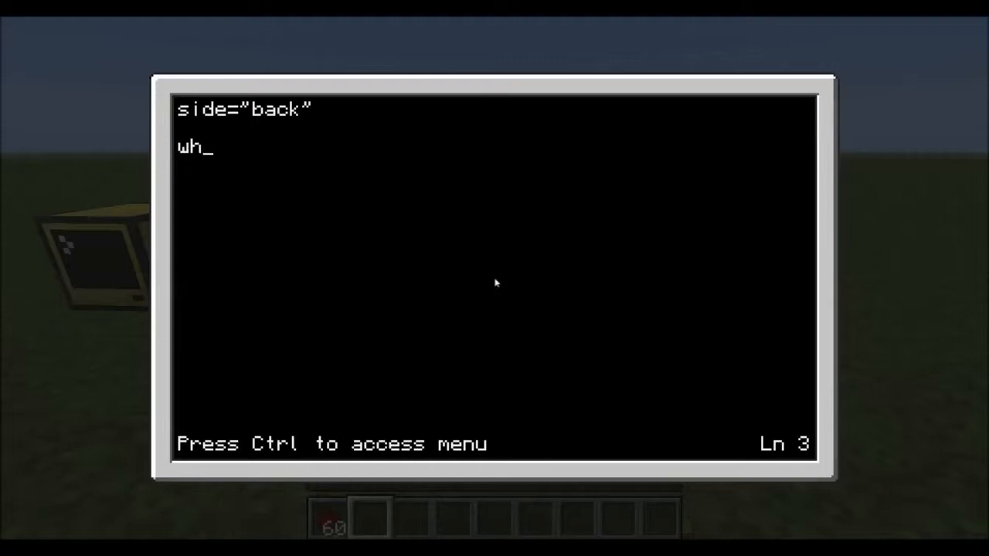
{"action": "type", "text": "ile t"}
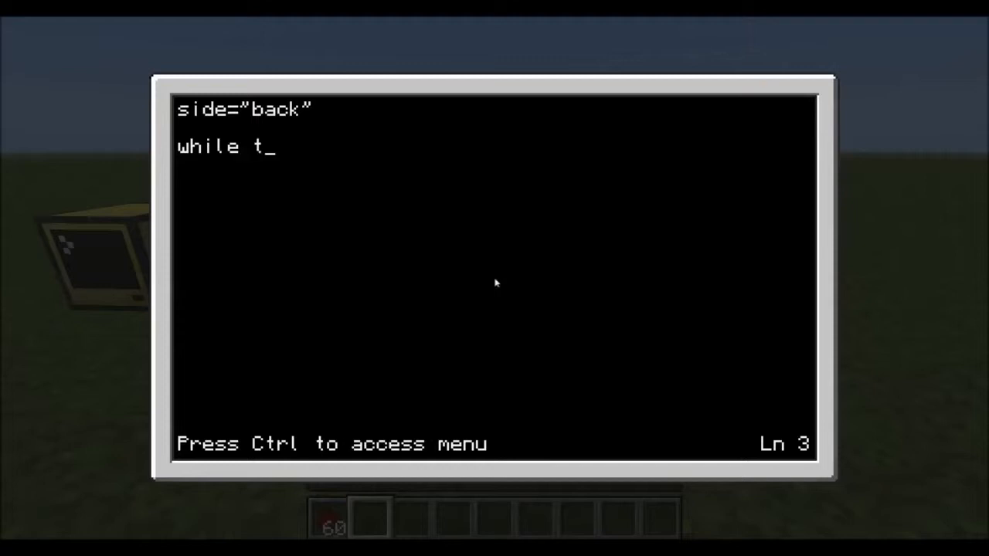
{"action": "type", "text": "rue do"}
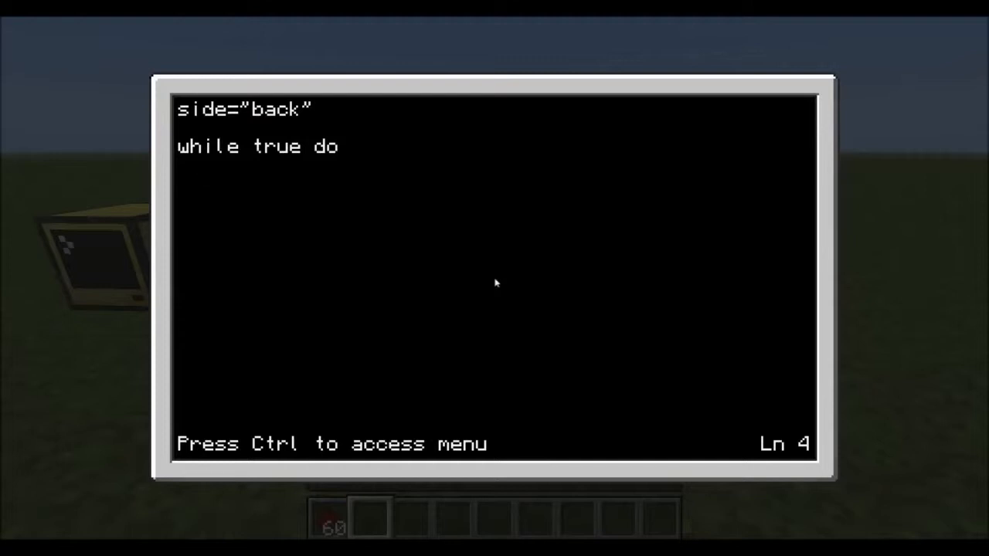
Inside the loop, call redstone.getInput(side) to read the back redstone signal
{"action": "type", "text": "red"}
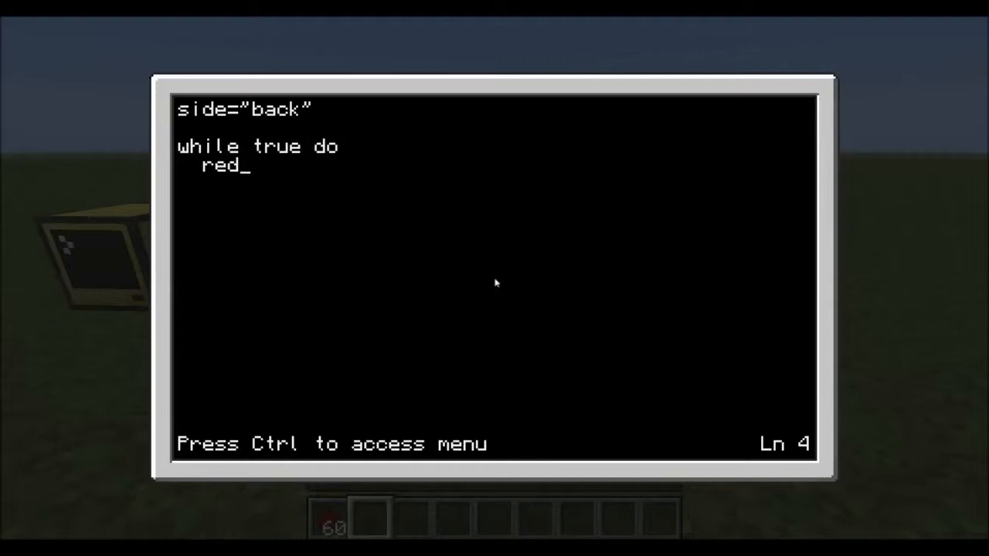
{"action": "type", "text": "stone."}
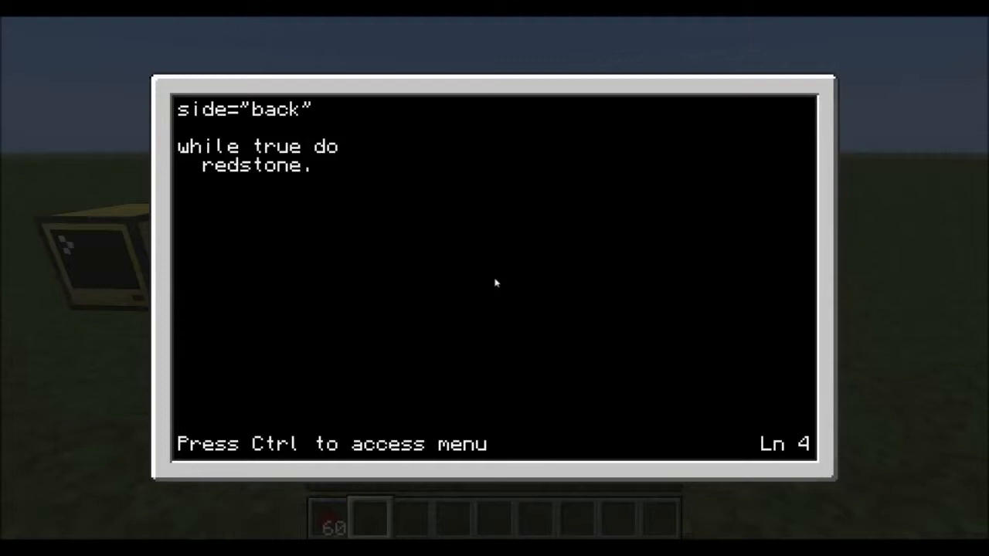
{"action": "type", "text": "get"}
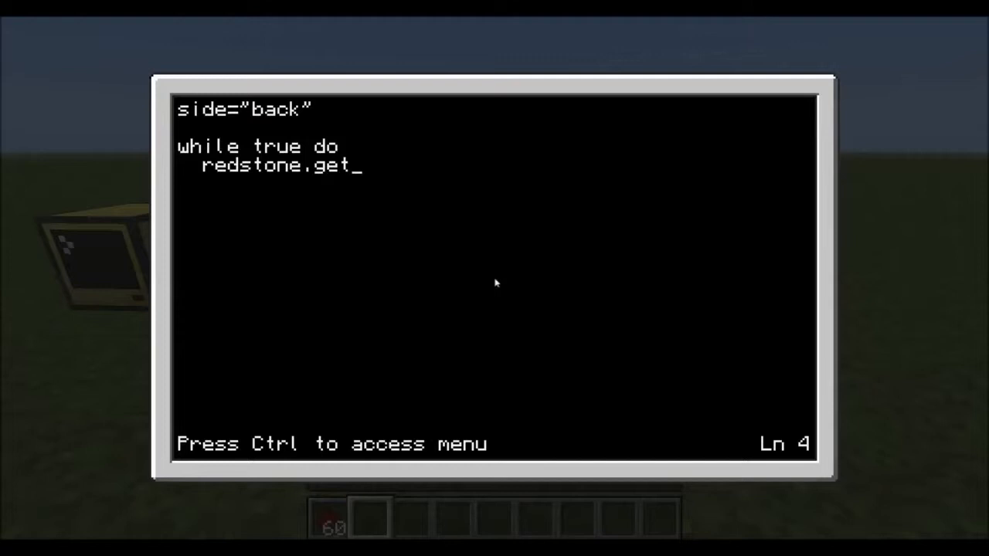
{"action": "type", "text": "Input"}
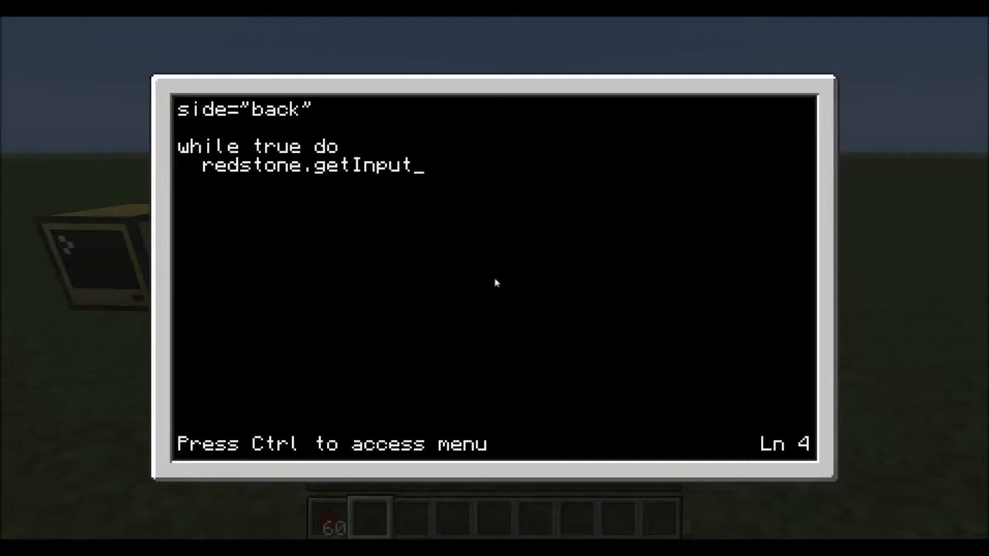
{"action": "type", "text": "C"}
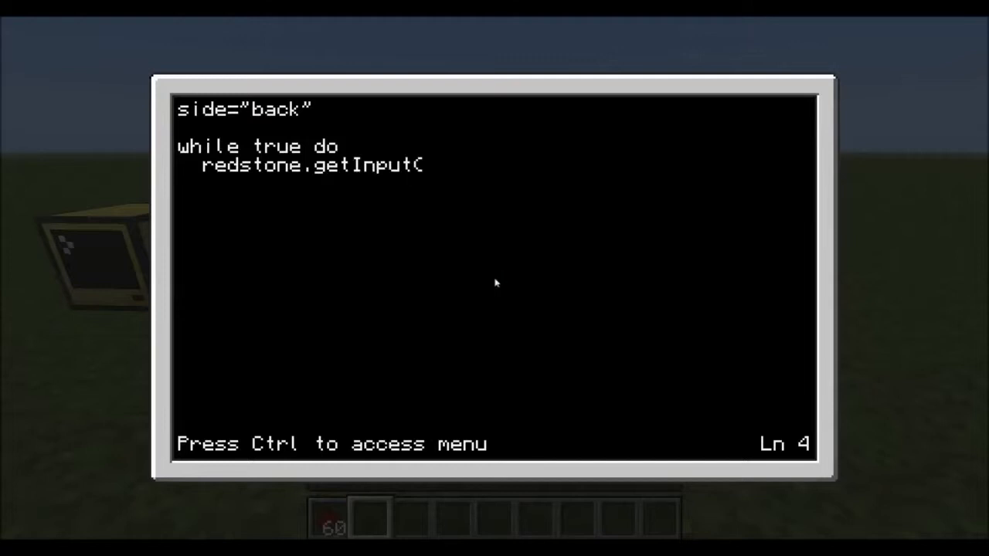
{"action": "type", "text": "side)"}
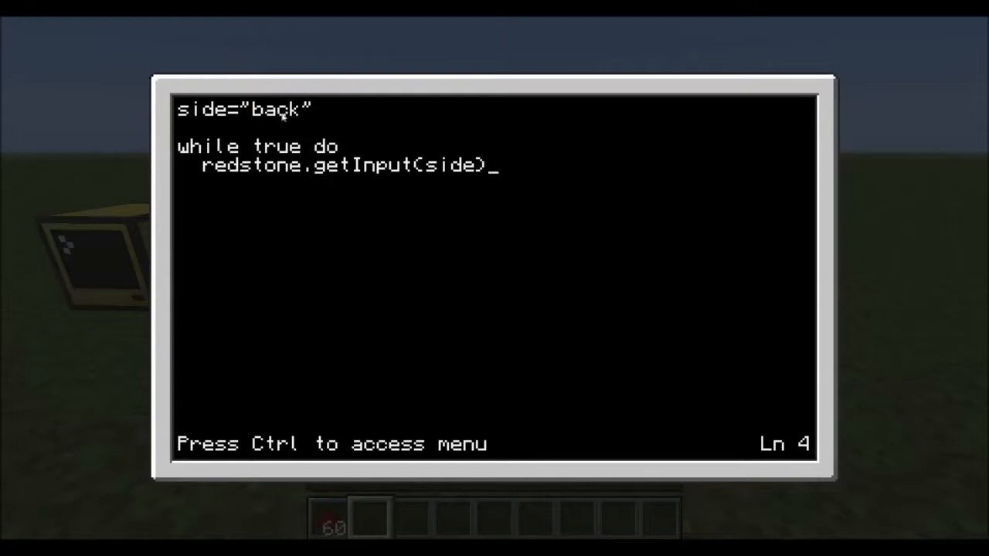
{"action": "mouse_move", "coordinate": [525, 173]}
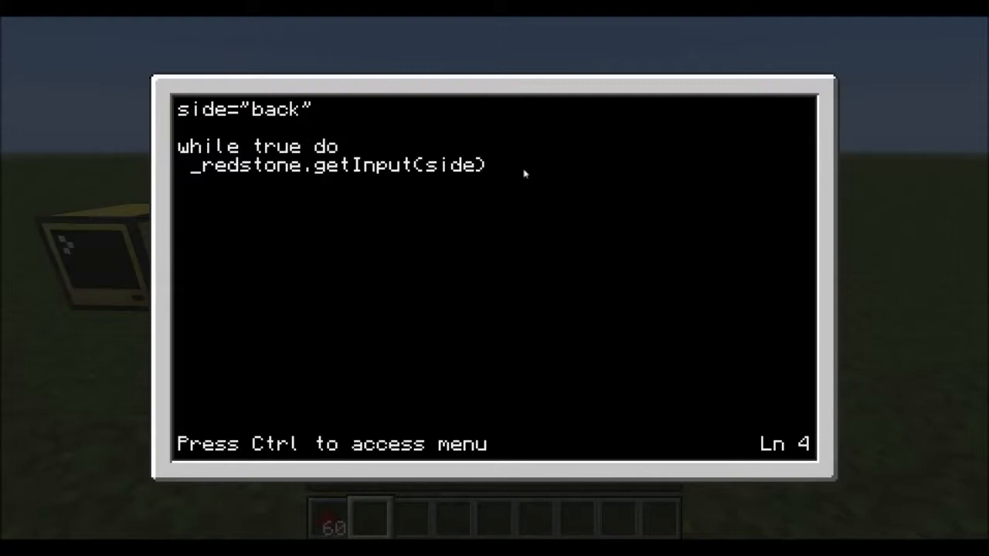
Assign the reading to redstoneState on the getInput line
{"action": "type", "text": "redston"}
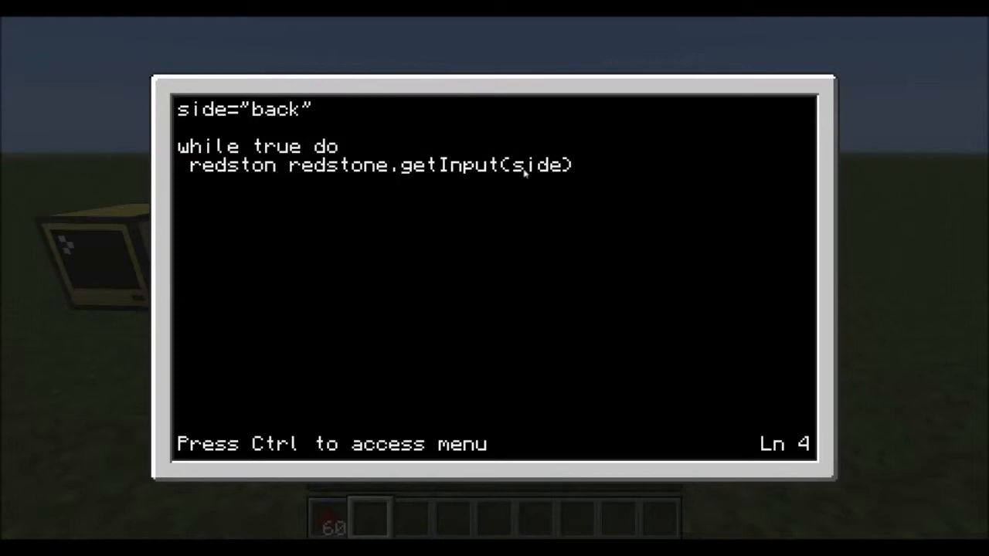
{"action": "type", "text": "eState_"}
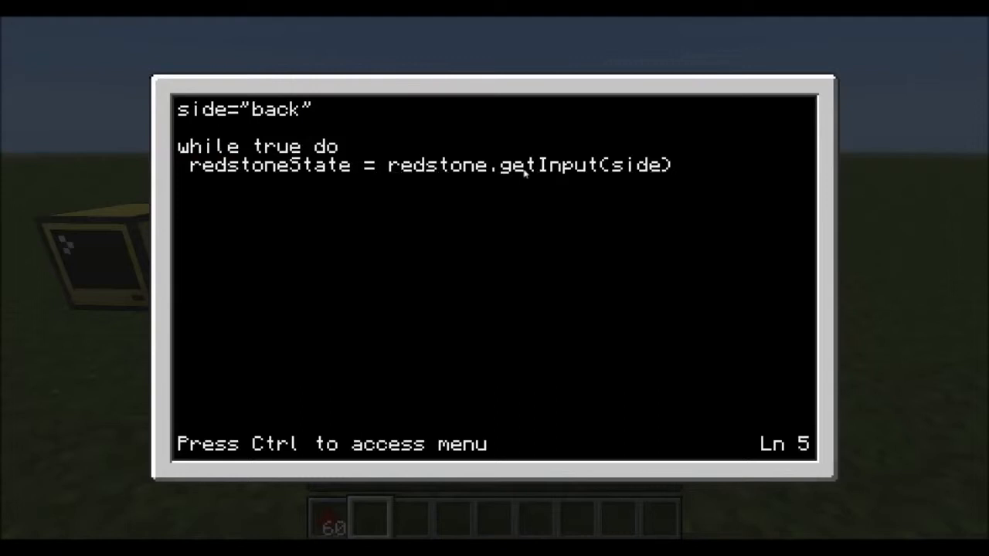
Add print(redstoneState) inside the loop and move to a new line
{"action": "type", "text": "prin"}
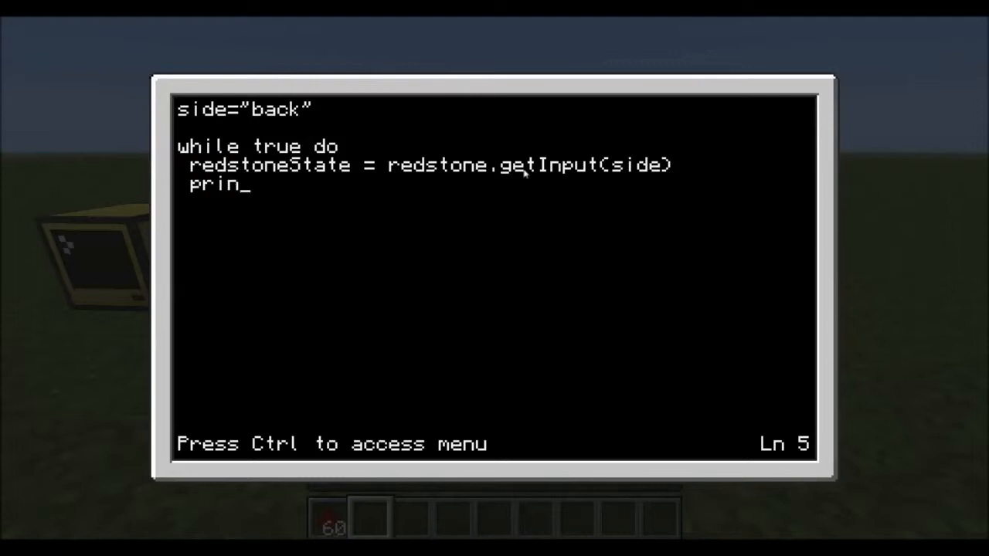
{"action": "type", "text": "t("}
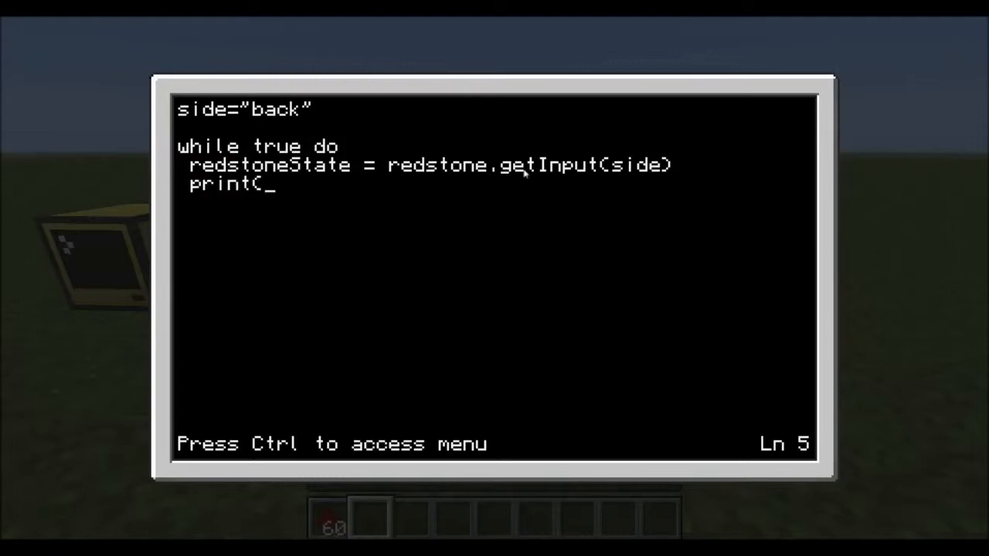
{"action": "type", "text": "reds"}
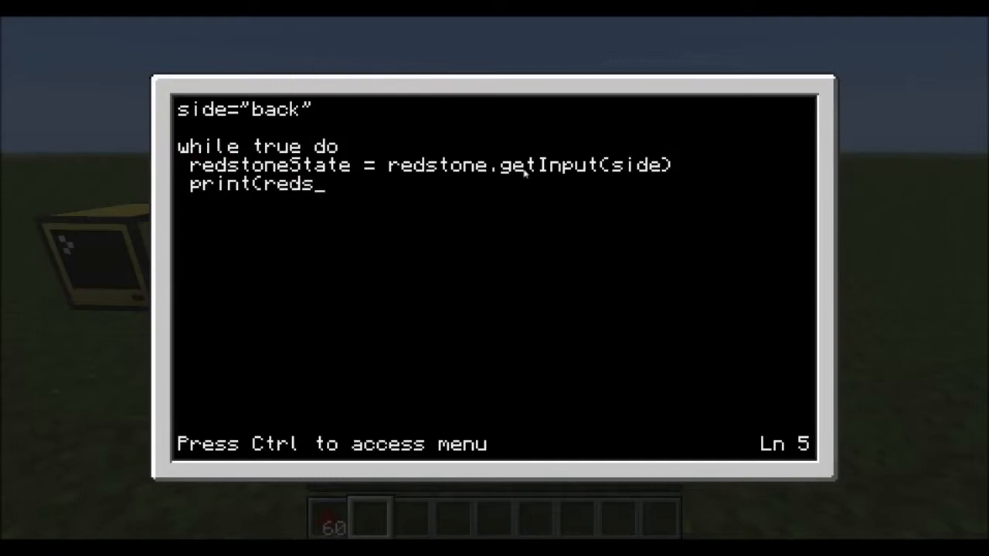
{"action": "type", "text": "toneState"}
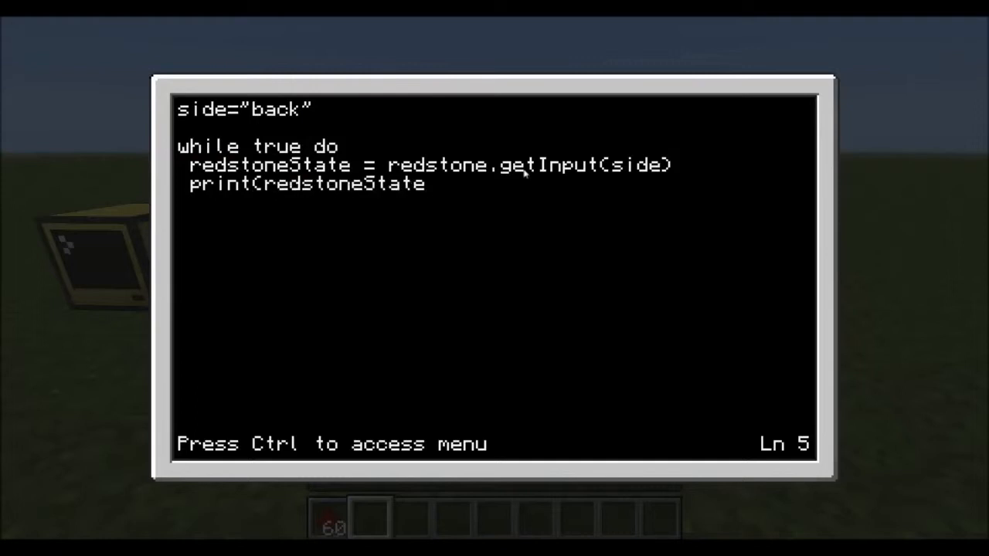
{"action": "type", "text": ")"}
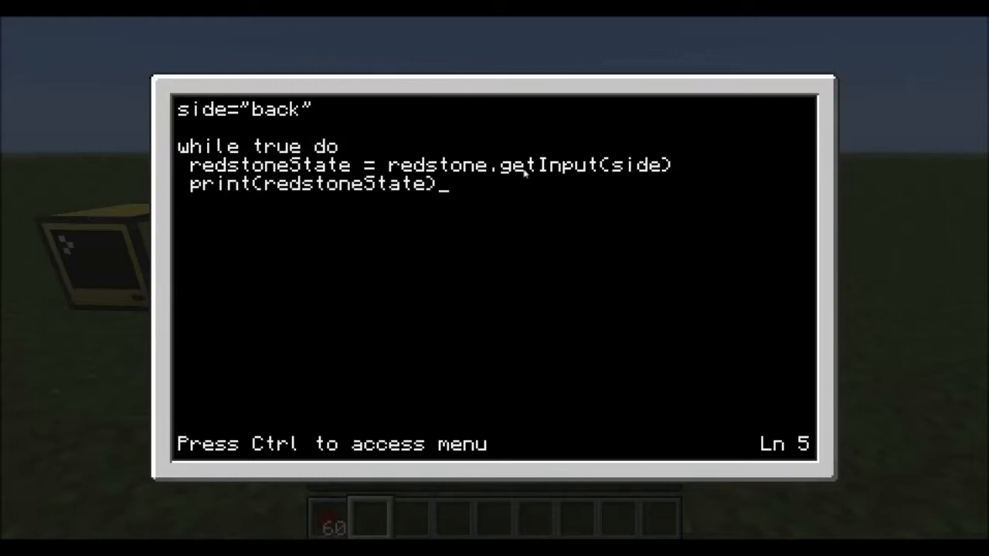
{"action": "key", "text": "enter"}
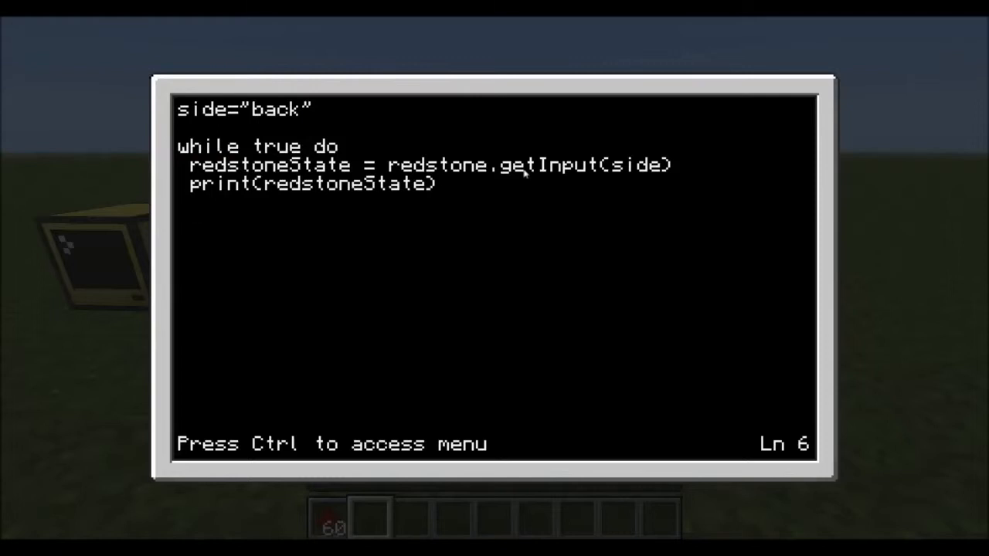
Add sleep(2) and end to close the loop, then save and exit the editor
{"action": "type", "text": "sleed"}
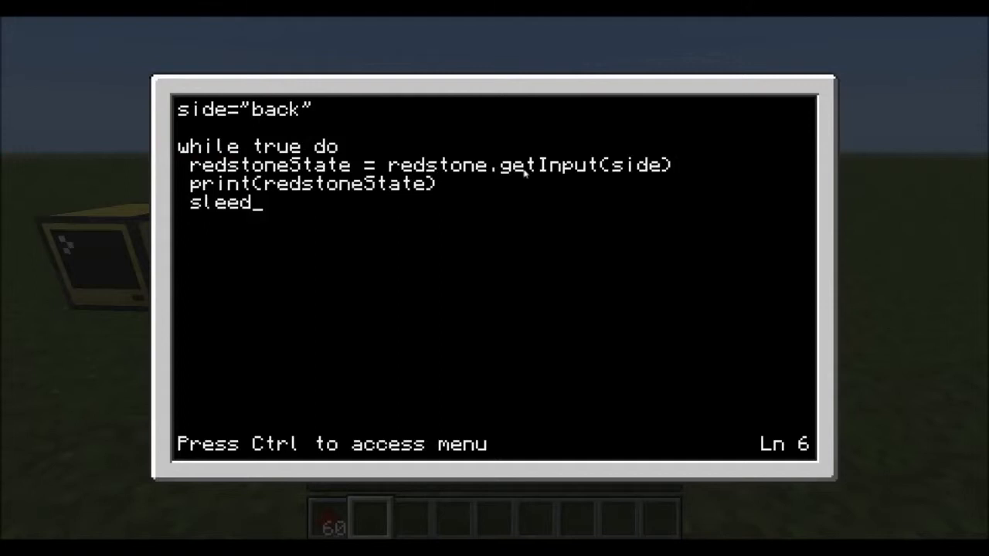
{"action": "type", "text": "p2"}
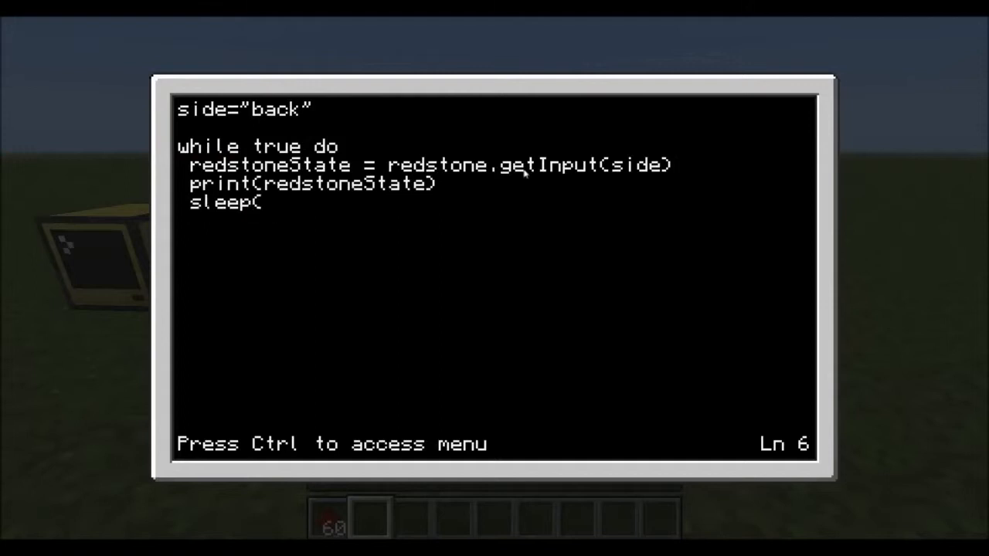
{"action": "type", "text": "2)"}
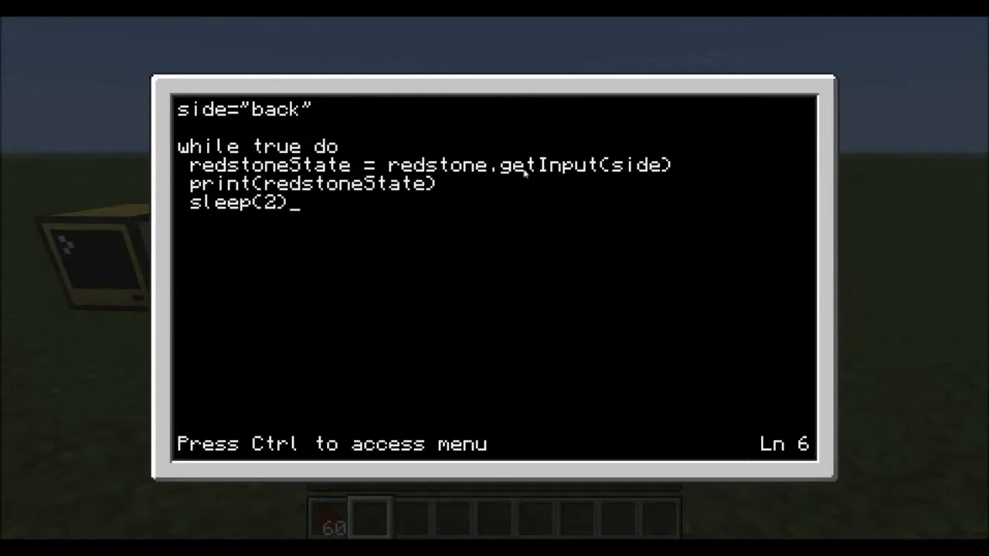
{"action": "key", "text": "enter"}
{"action": "type", "text": "end"}
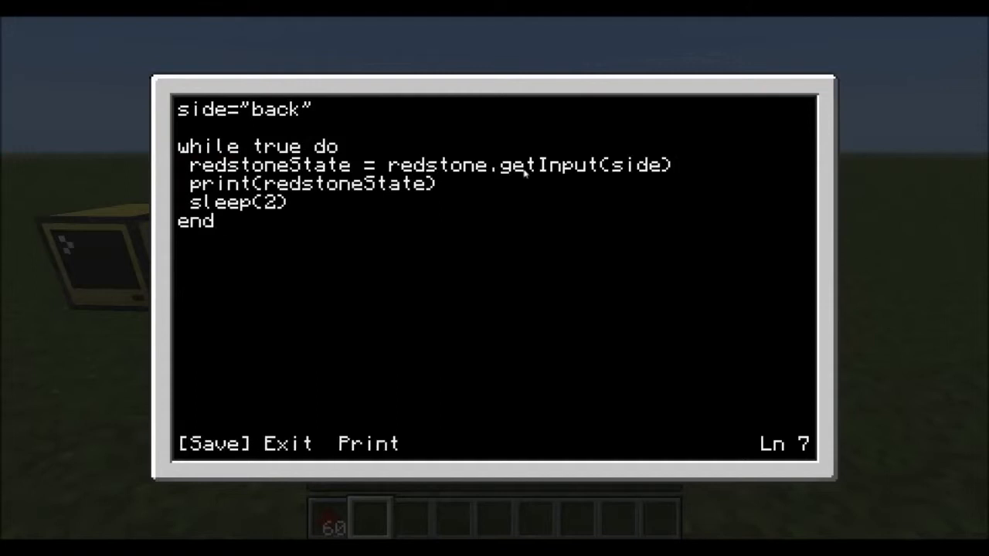
{"action": "left_click", "coordinate": [287, 444]}
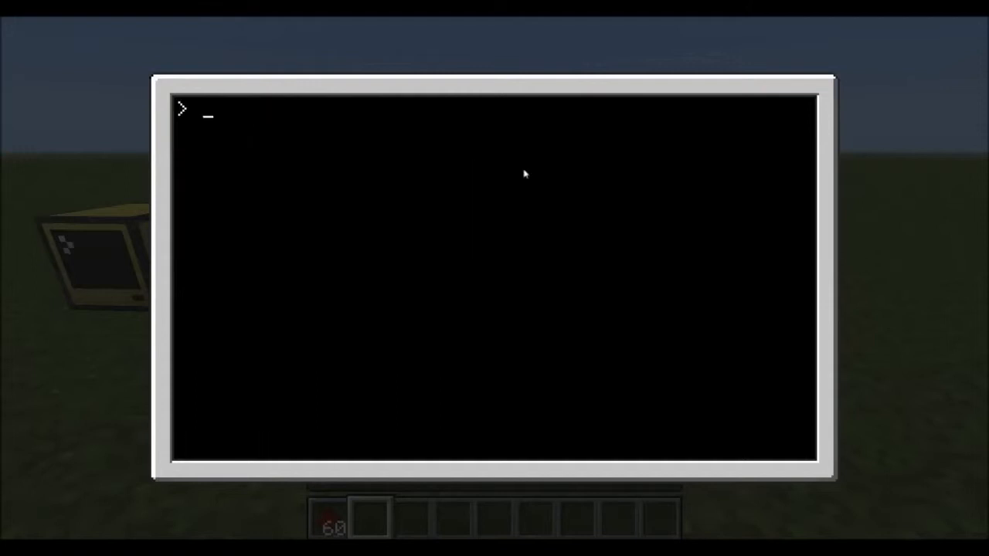
Run tut14 to watch true/false readings print every two seconds, then leave the computer
{"action": "type", "text": "tut14"}
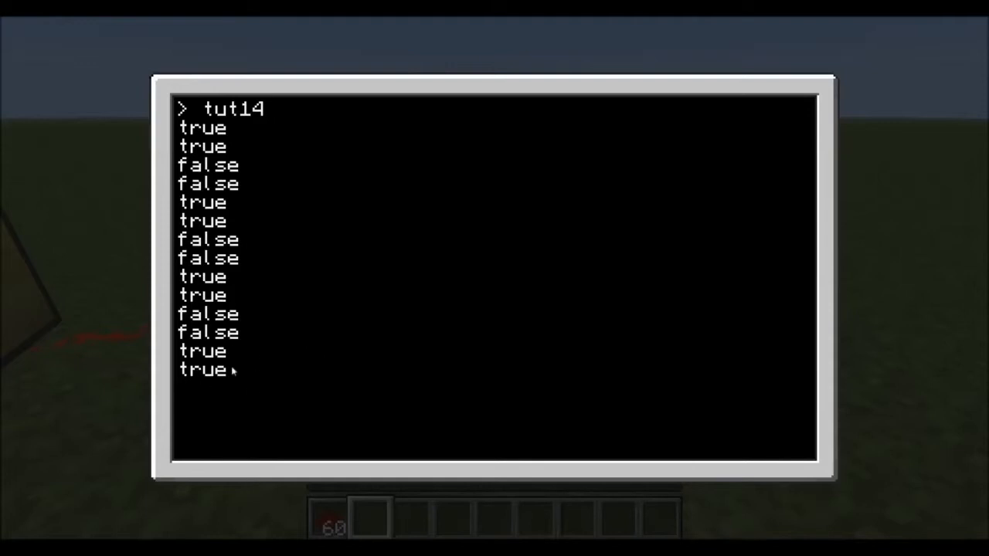
{"action": "key", "text": "Escape"}
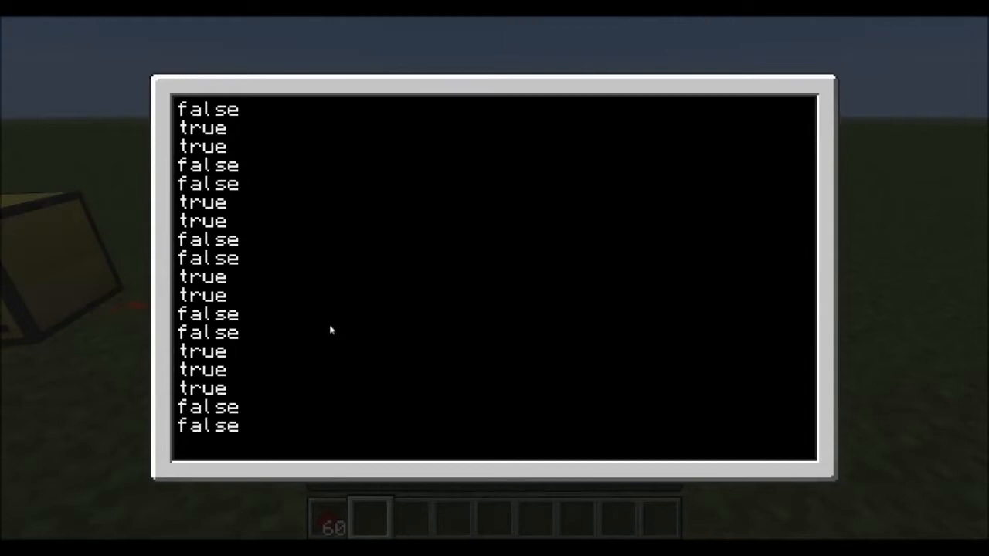
{"action": "key", "text": "Escape"}
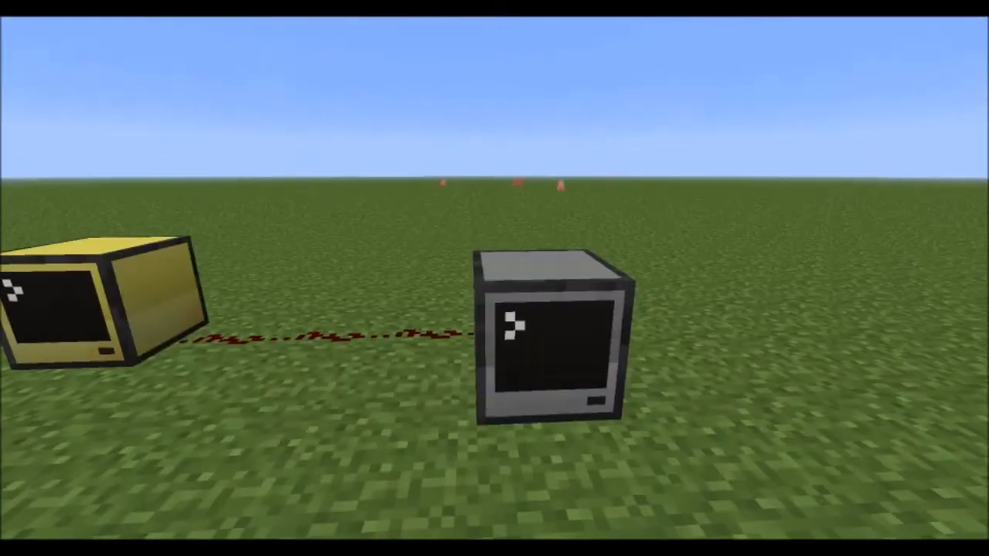